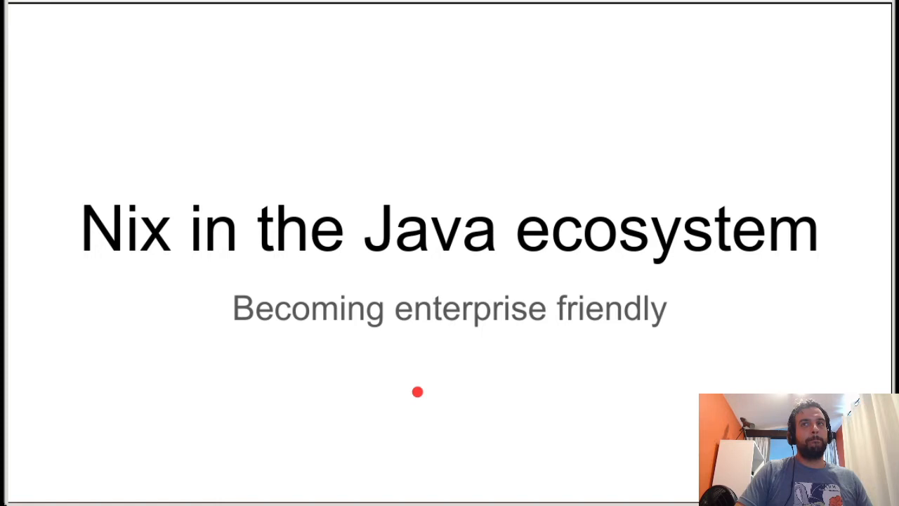
mouse_move(413, 484)
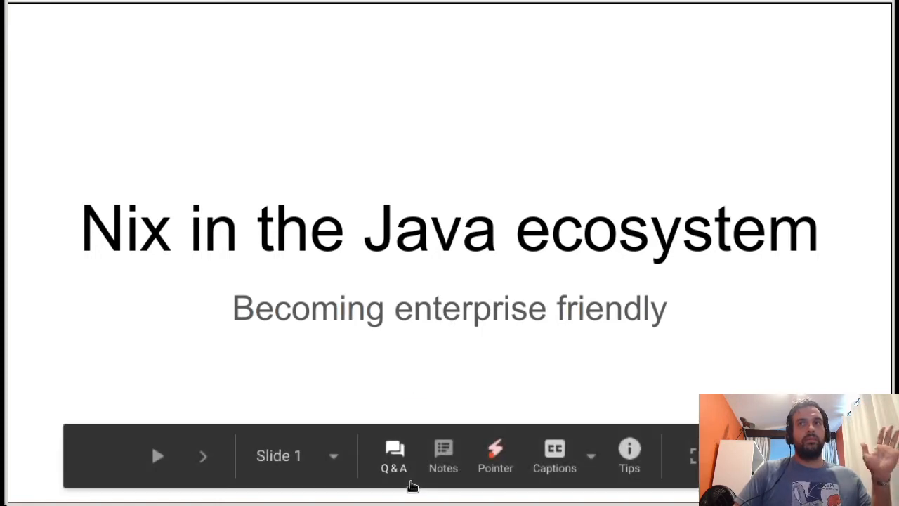
mouse_move(344, 477)
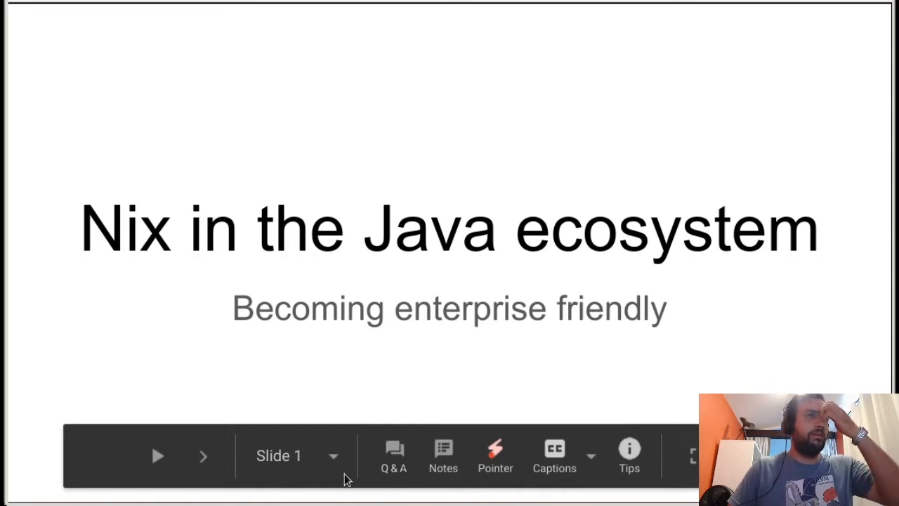
- Dwell on the FizzBuzz Enterprise Edition code slide, then advance to the Gemfile.lock comparison slide
left_click(494, 456)
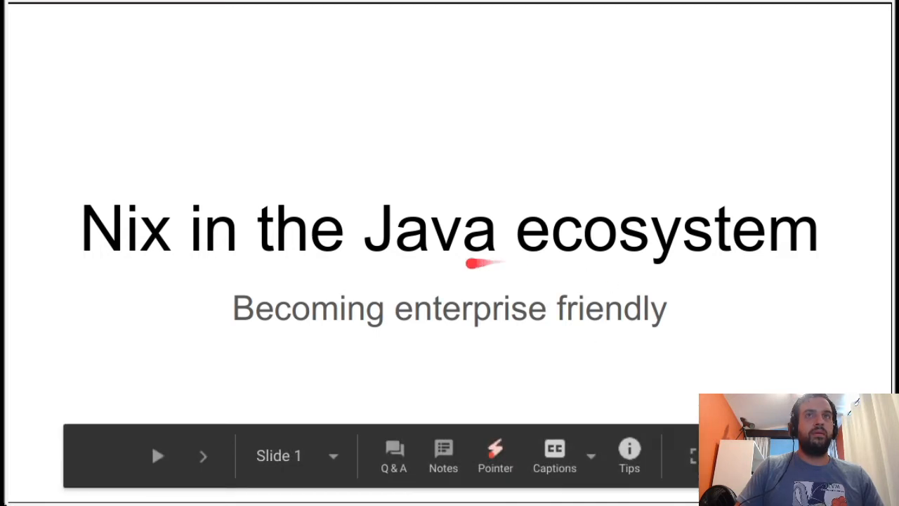
mouse_move(452, 284)
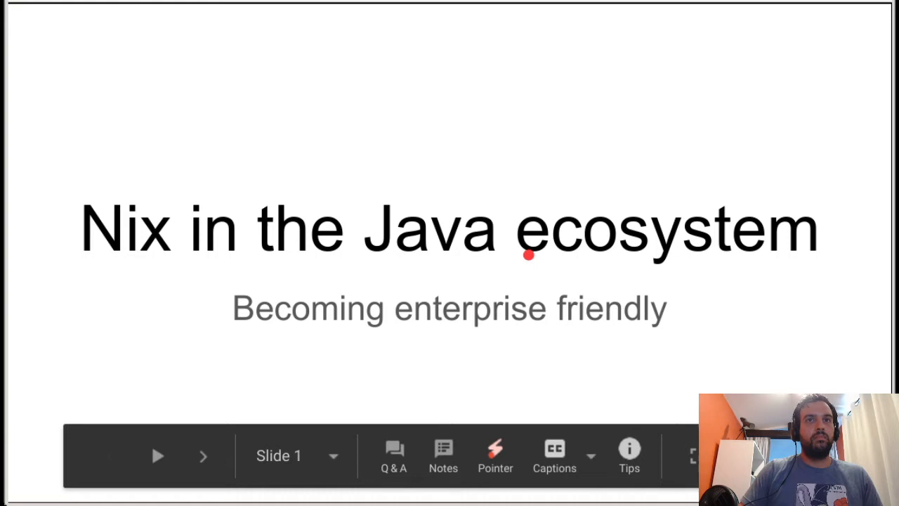
mouse_move(473, 128)
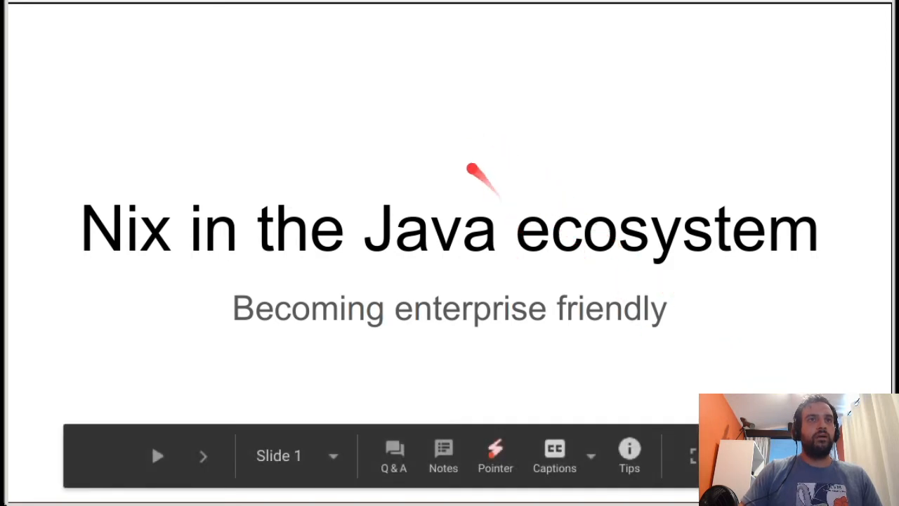
mouse_move(562, 117)
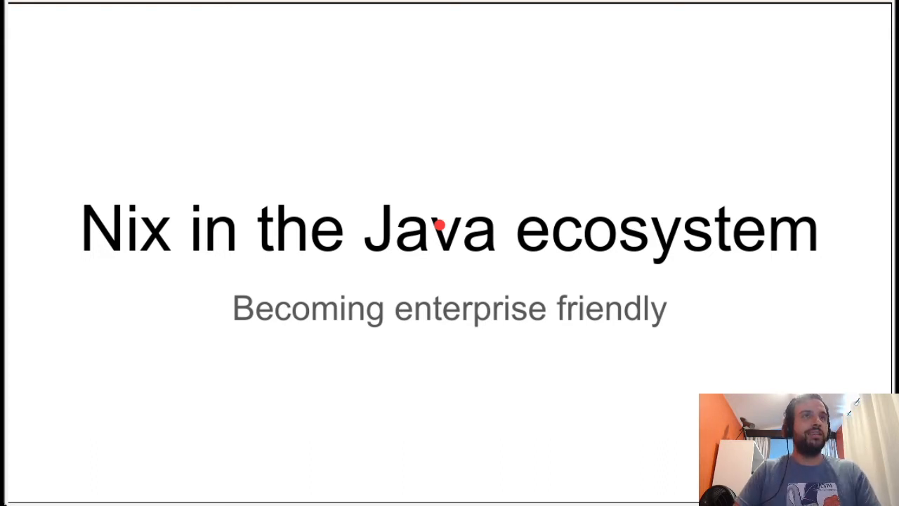
key("Right")
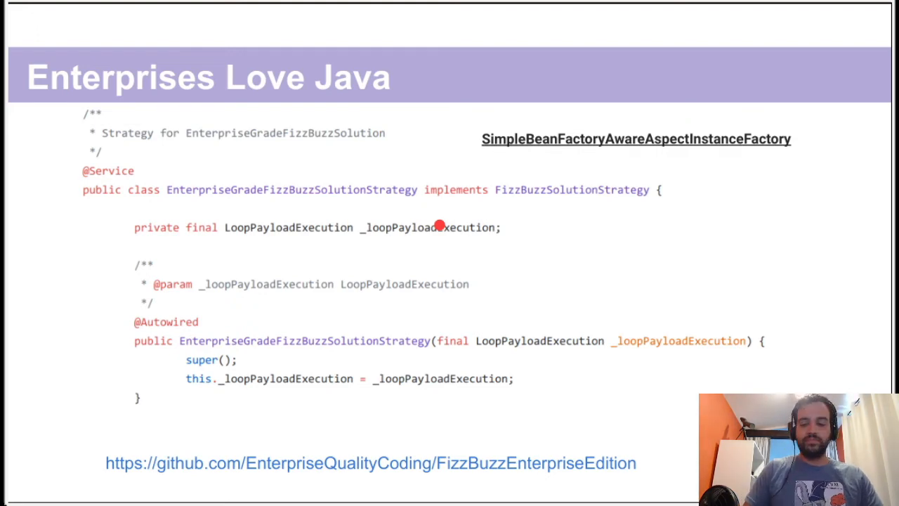
key("Right")
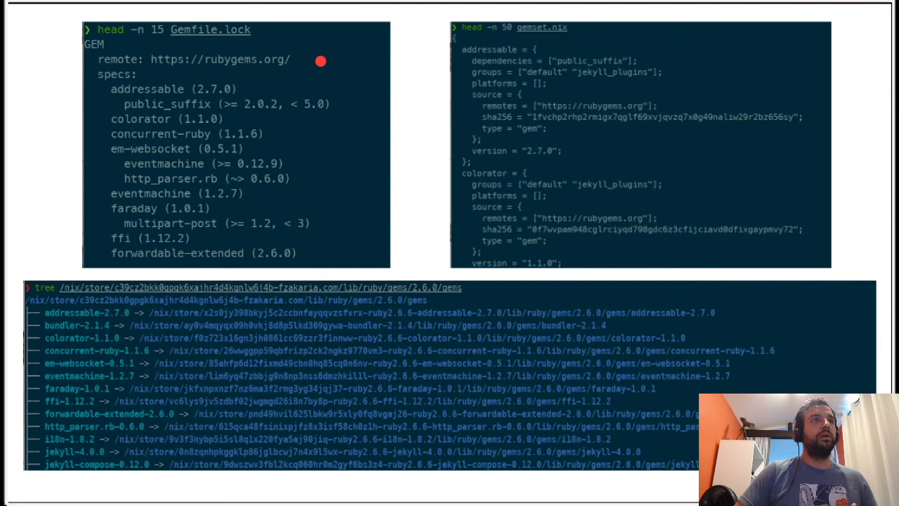
mouse_move(253, 34)
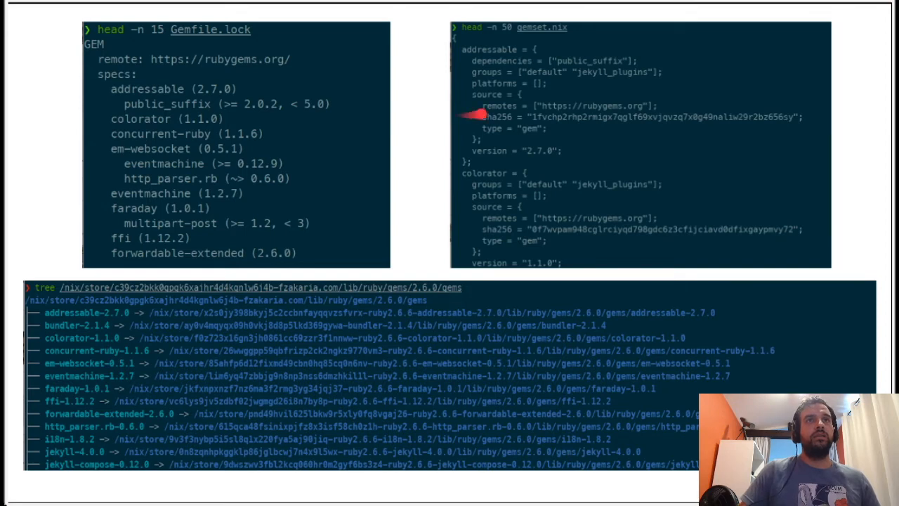
mouse_move(568, 113)
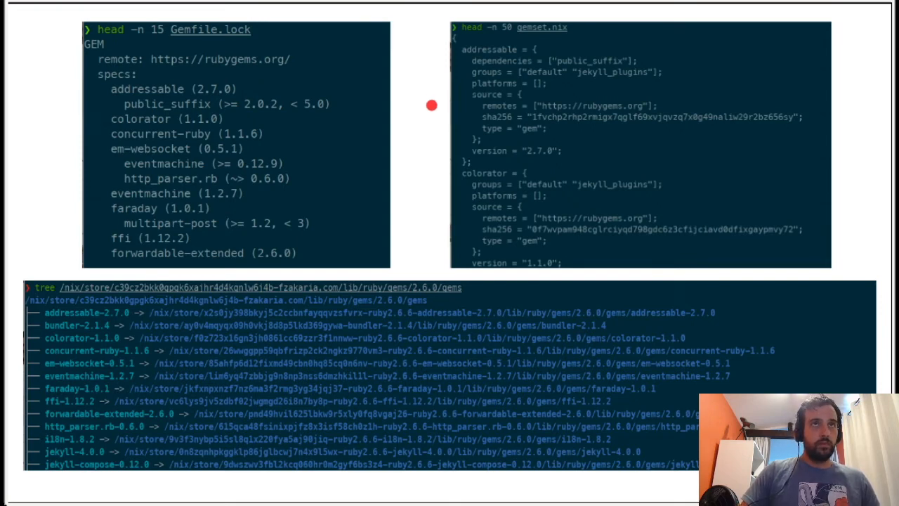
mouse_move(416, 235)
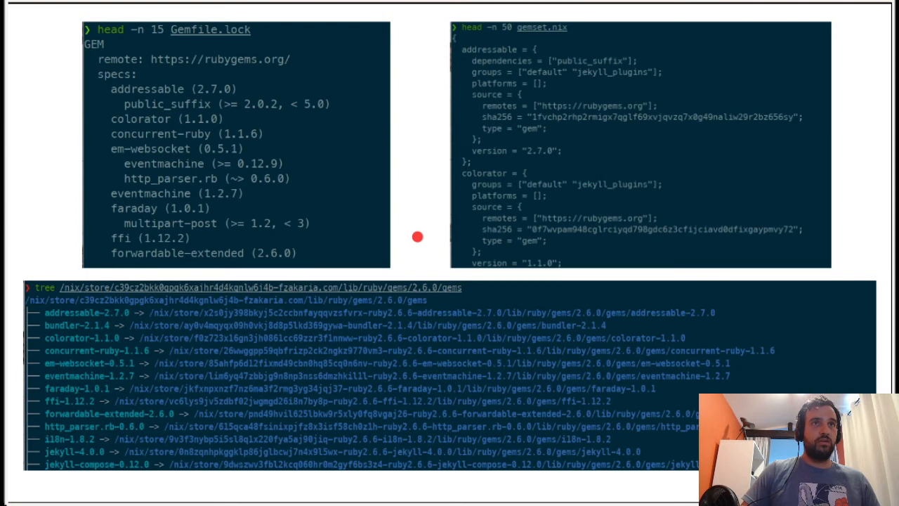
mouse_move(408, 245)
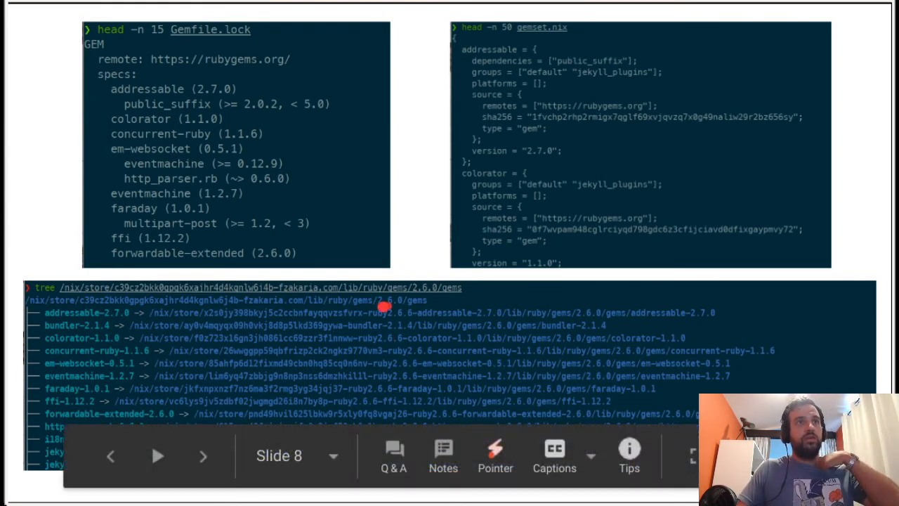
mouse_move(278, 381)
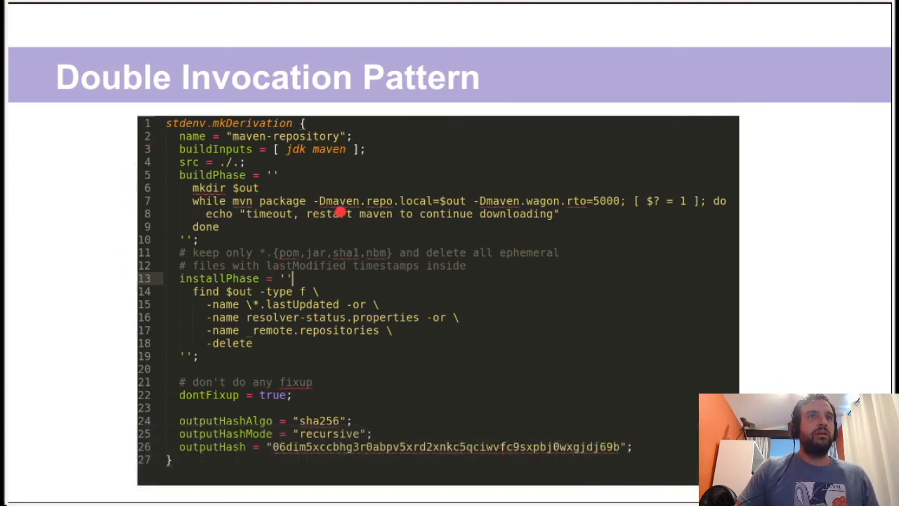
mouse_move(432, 98)
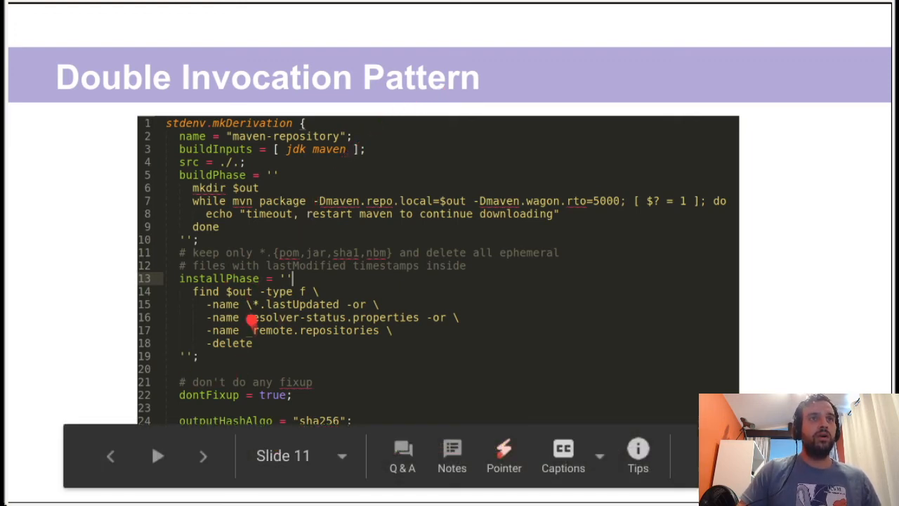
mouse_move(106, 245)
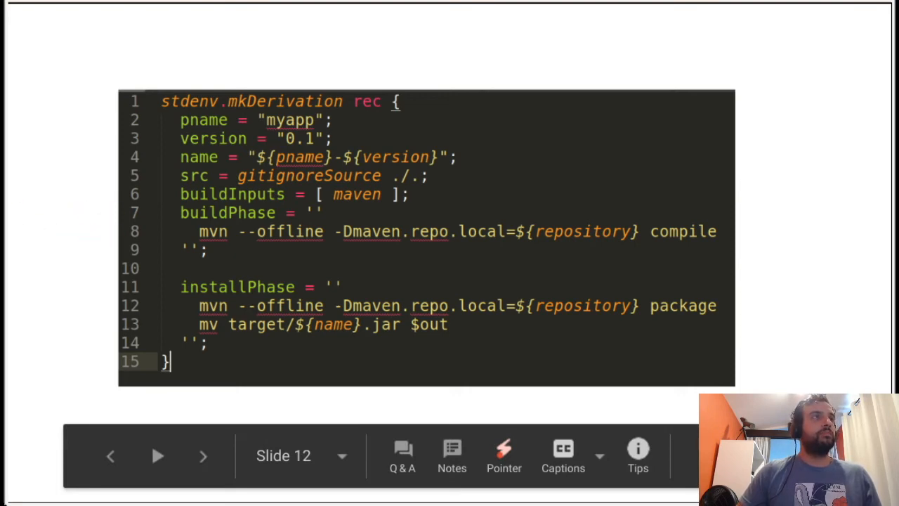
left_click(202, 455)
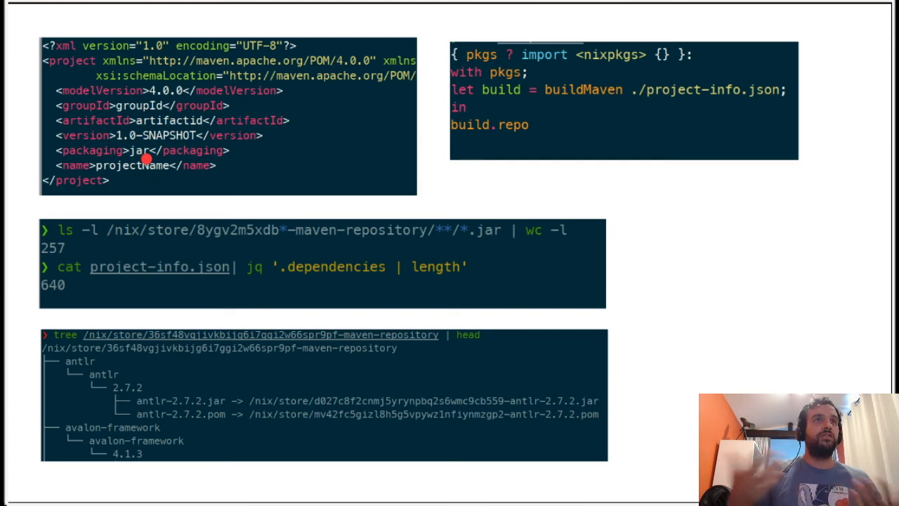
mouse_move(171, 145)
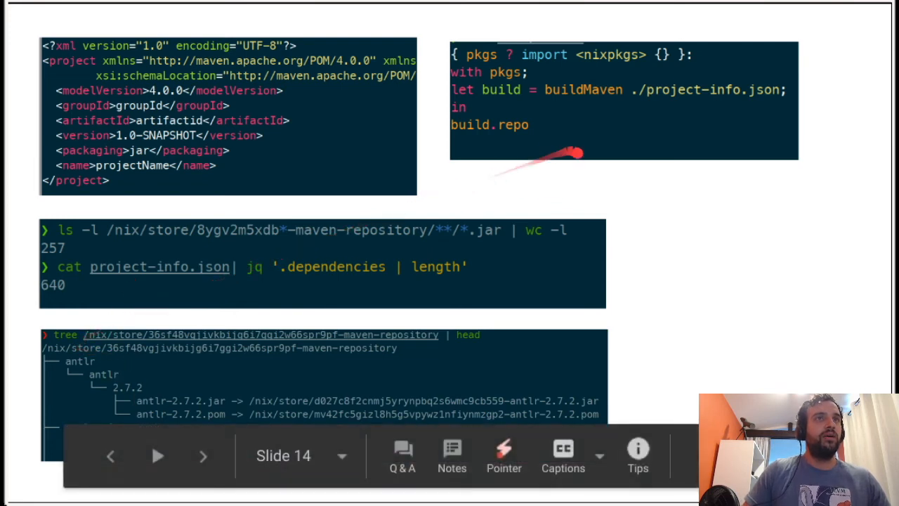
mouse_move(804, 311)
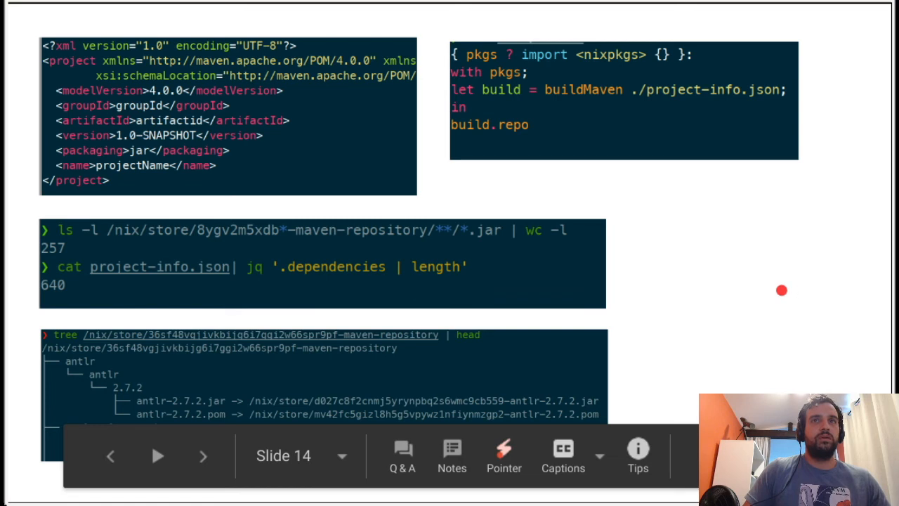
mouse_move(773, 288)
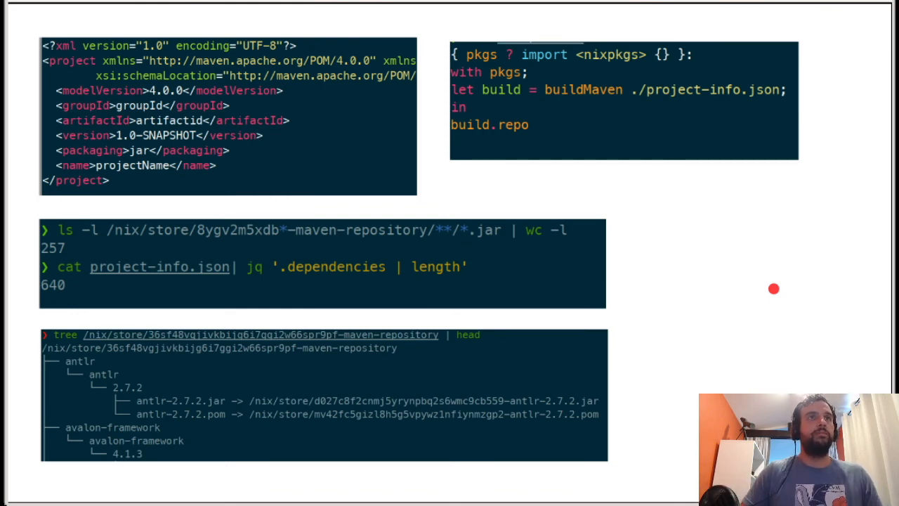
- Advance past the Runnable JARs slide to the Looking Forward slide
key("Right")
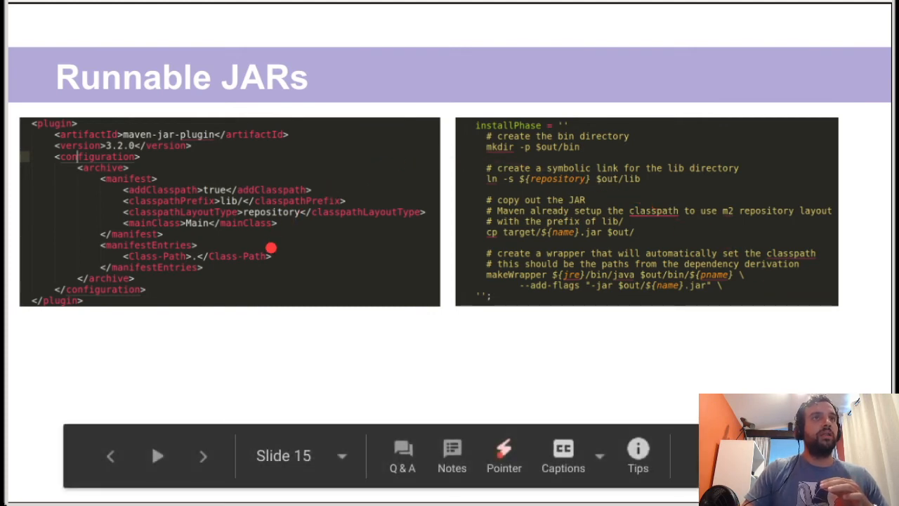
mouse_move(225, 200)
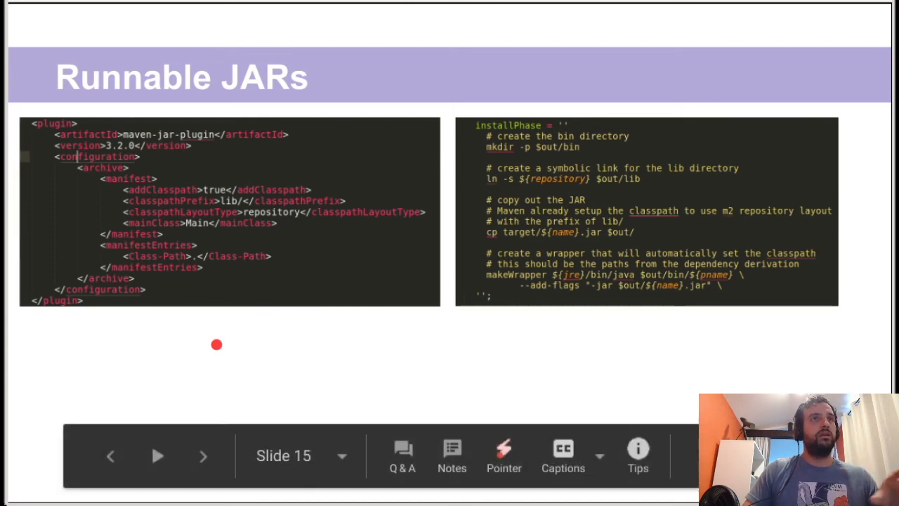
mouse_move(219, 346)
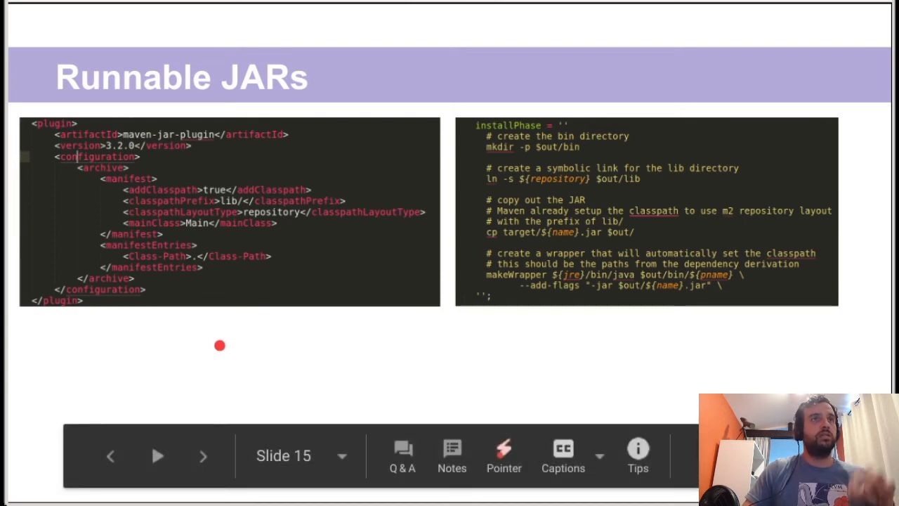
mouse_move(261, 337)
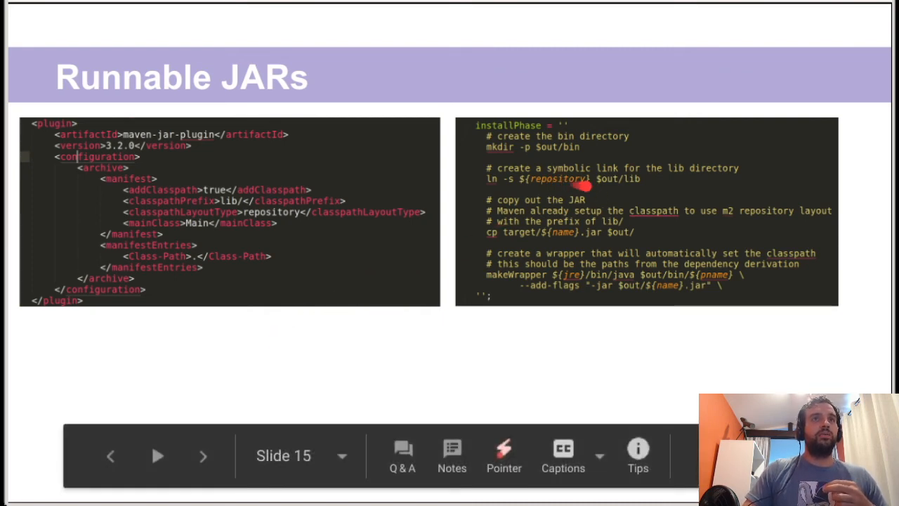
mouse_move(554, 231)
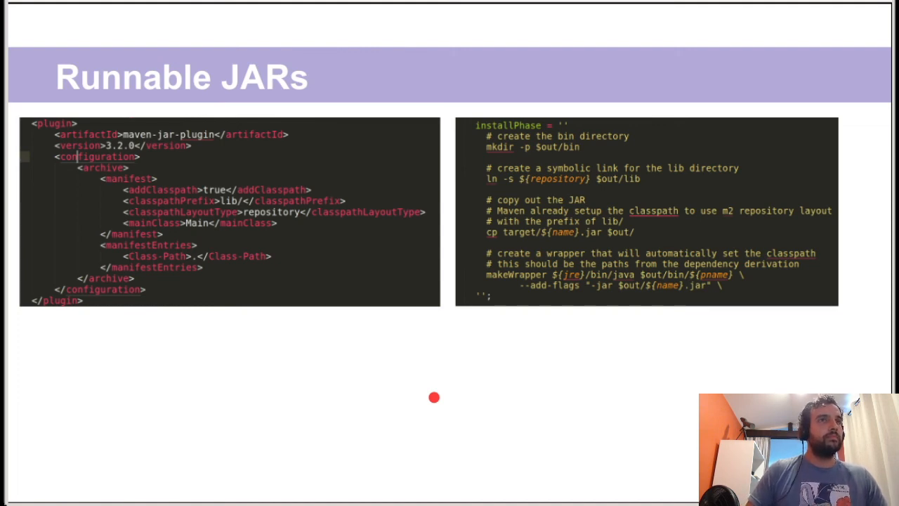
key("Right")
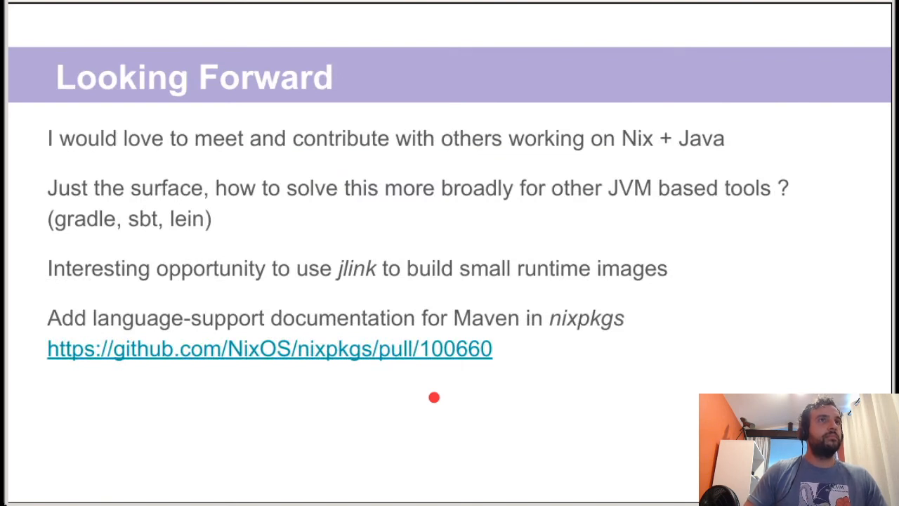